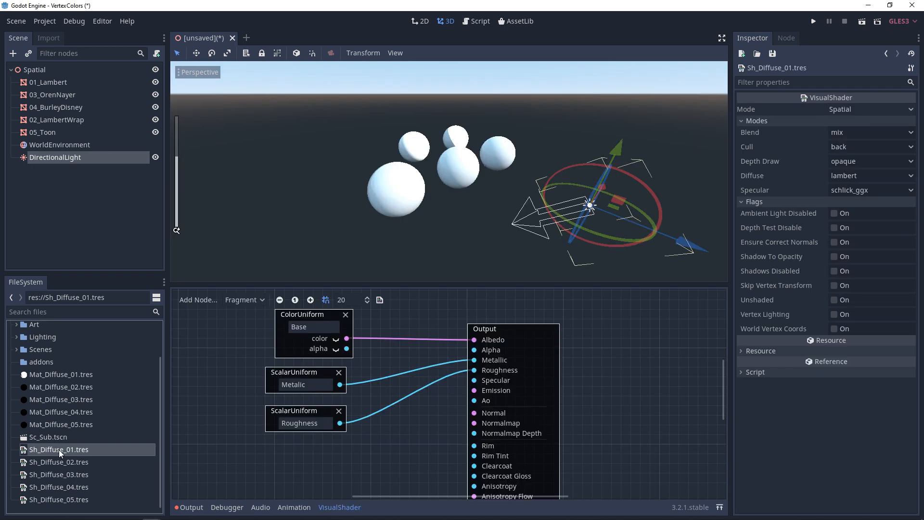
pyautogui.moveTo(610, 374)
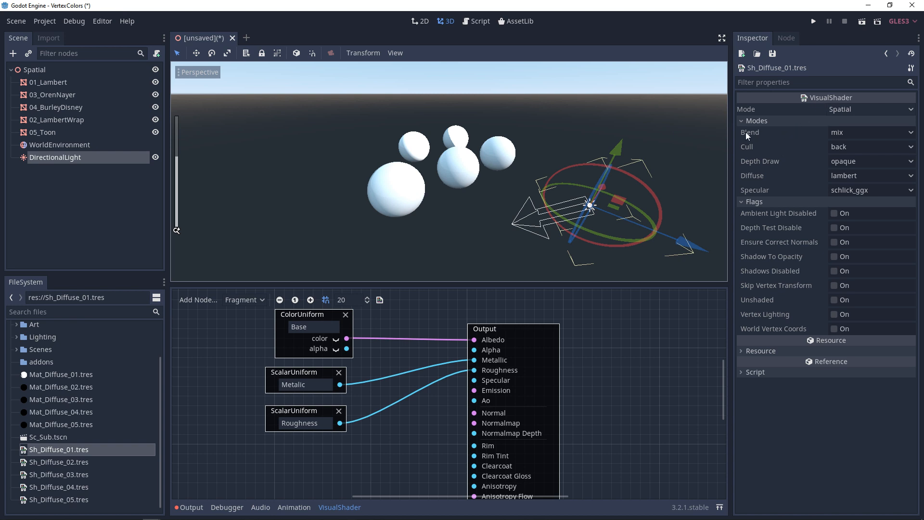
pyautogui.moveTo(806, 181)
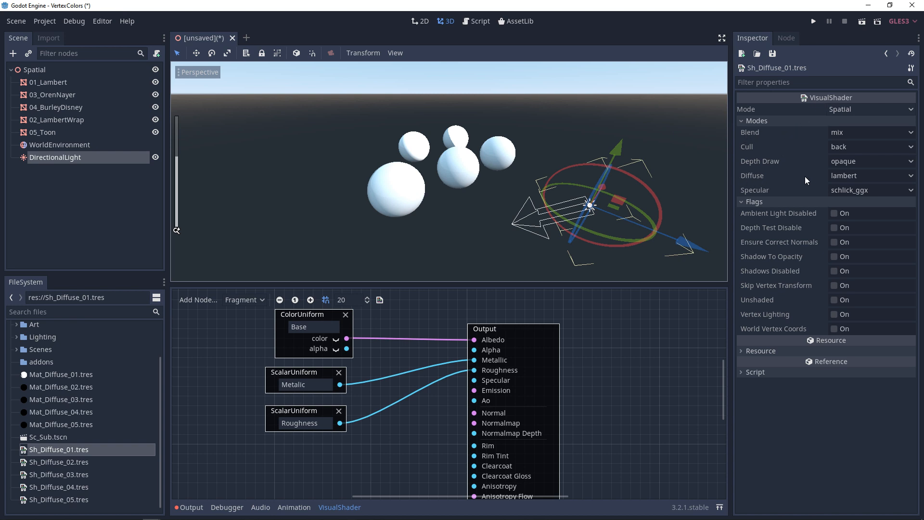
pyautogui.moveTo(784, 183)
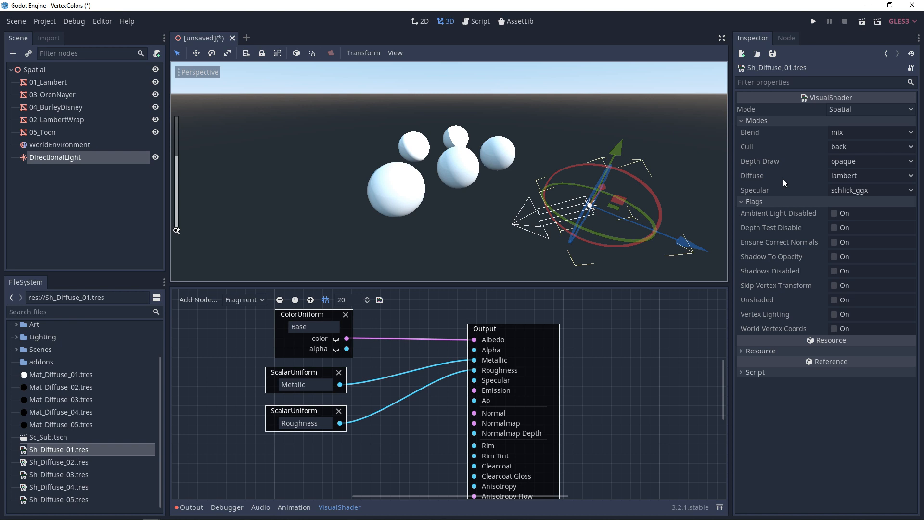
# Step: Deselect the DirectionalLight by clicking empty viewport space, hiding the VisualShader panel
pyautogui.click(871, 176)
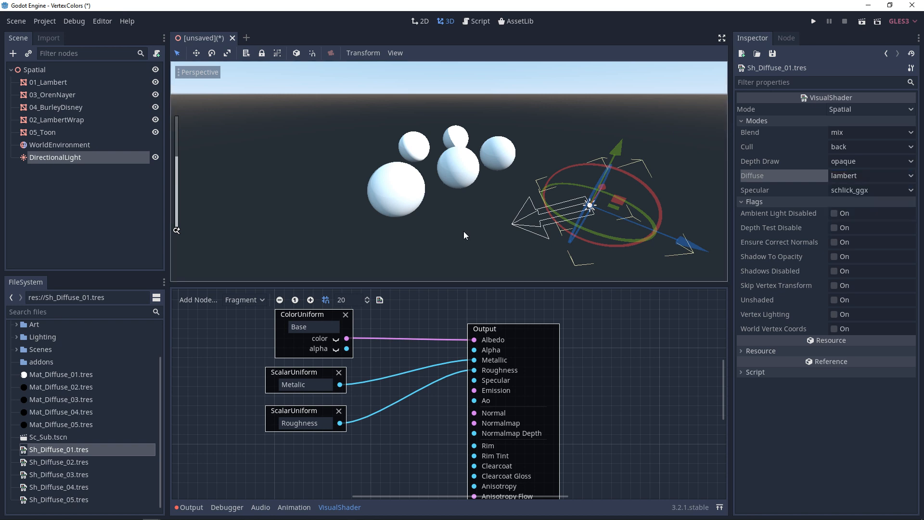
pyautogui.moveTo(80, 462)
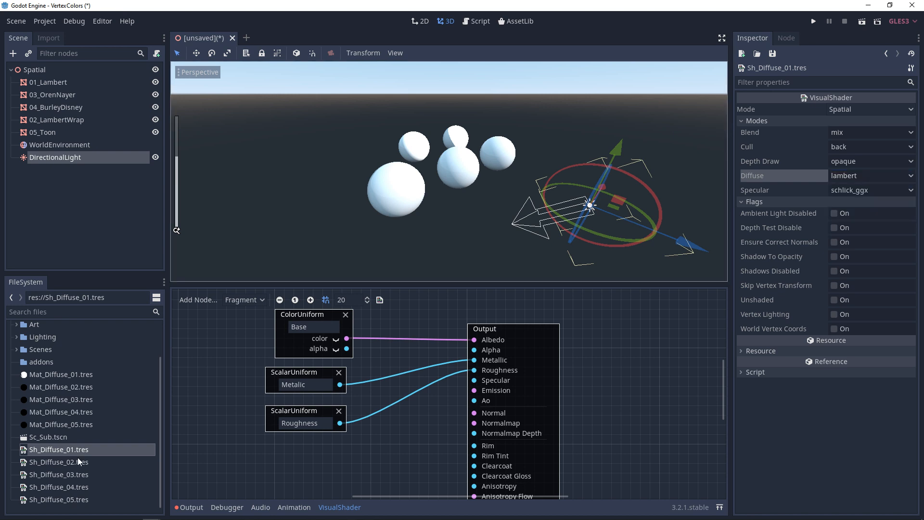
pyautogui.moveTo(66, 407)
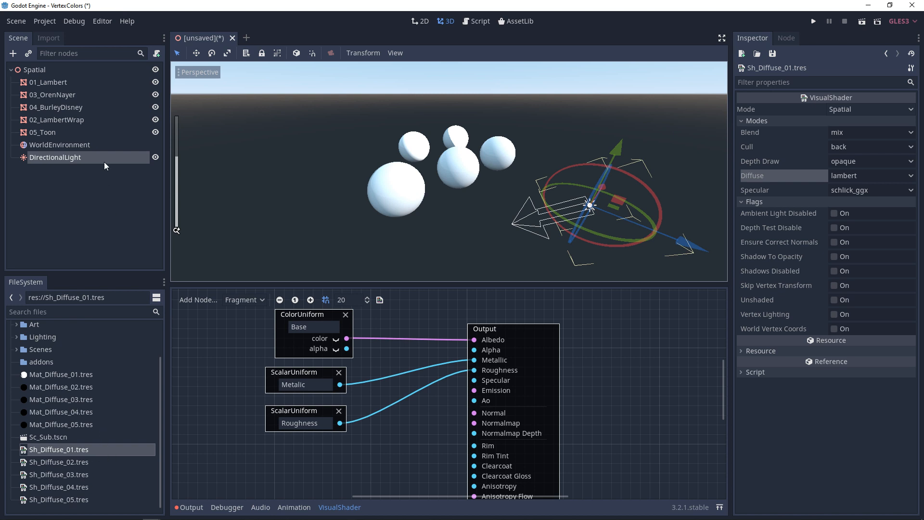
pyautogui.moveTo(462, 220)
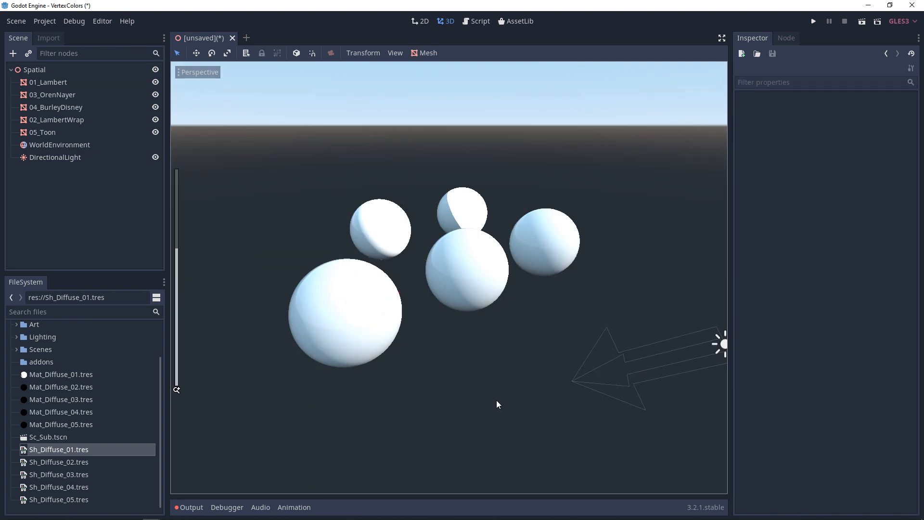
pyautogui.click(49, 82)
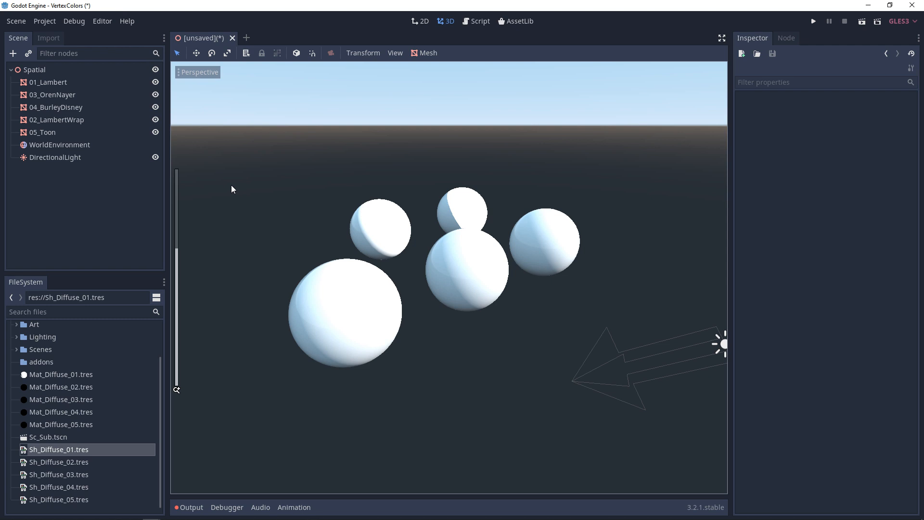
pyautogui.click(53, 94)
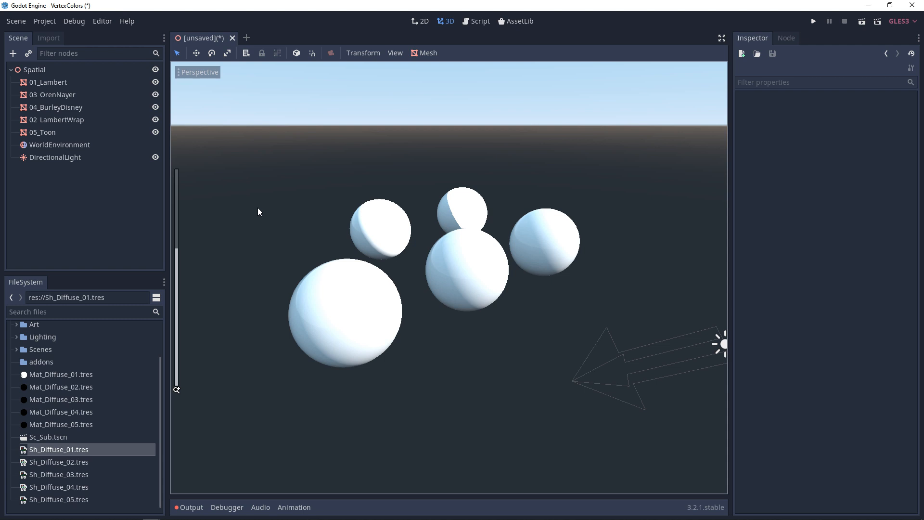
pyautogui.click(55, 107)
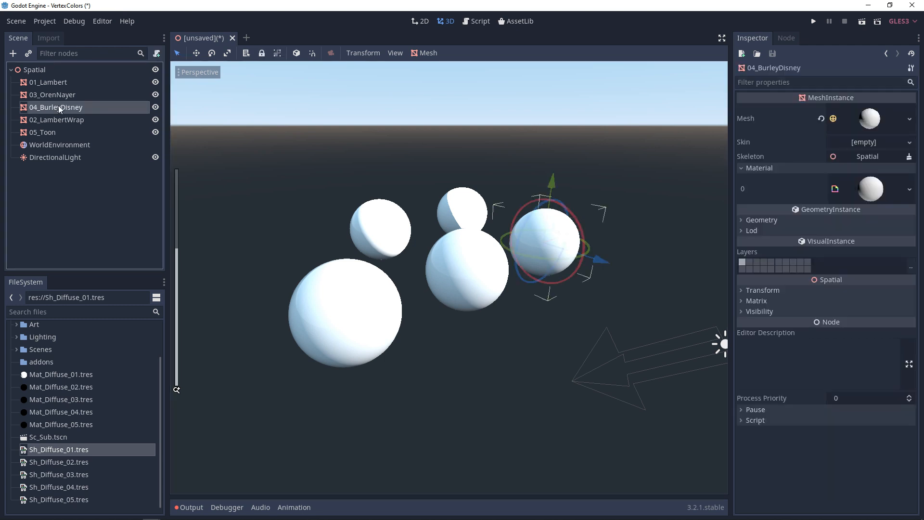
pyautogui.moveTo(232, 188)
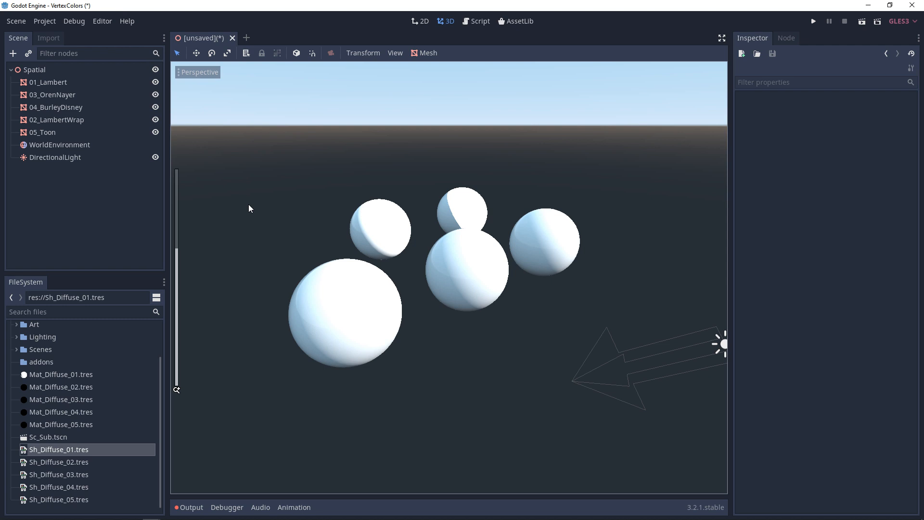
pyautogui.moveTo(59, 123)
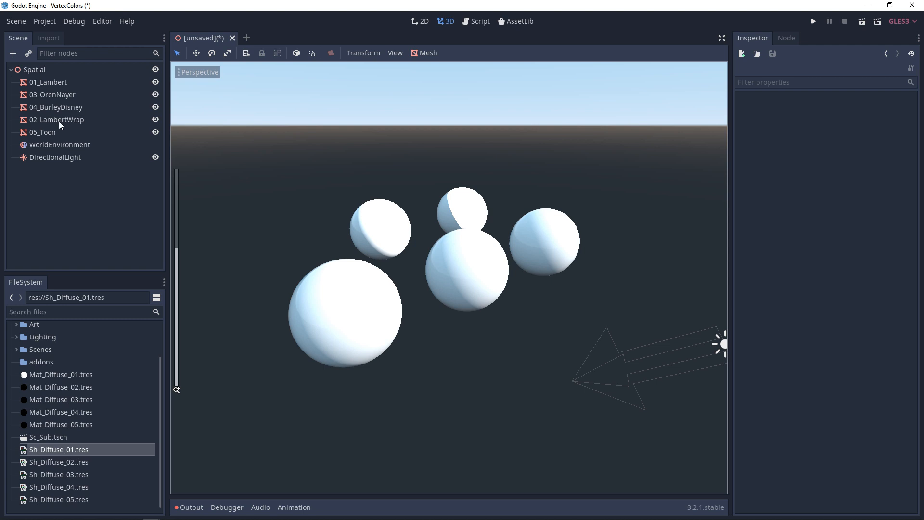
pyautogui.click(57, 120)
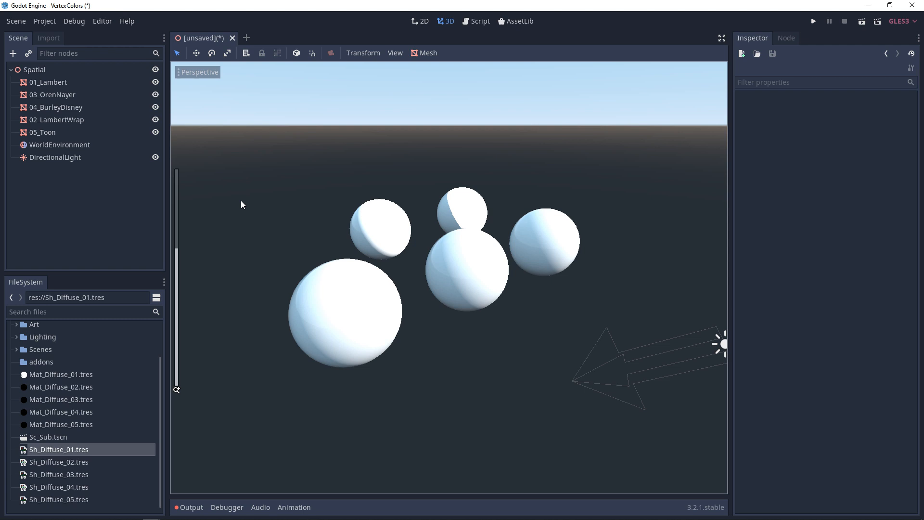
pyautogui.click(42, 132)
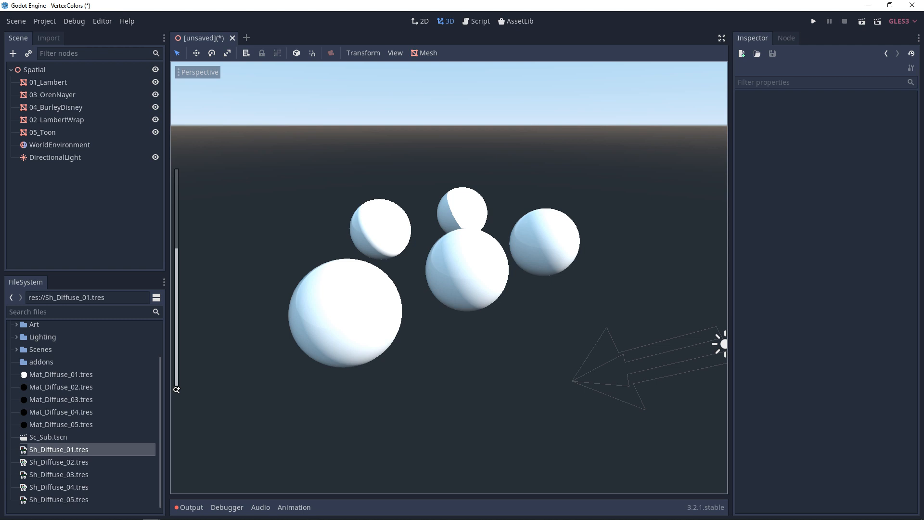
# Step: Select the DirectionalLight and lower its Light Energy to 1.4
pyautogui.click(56, 157)
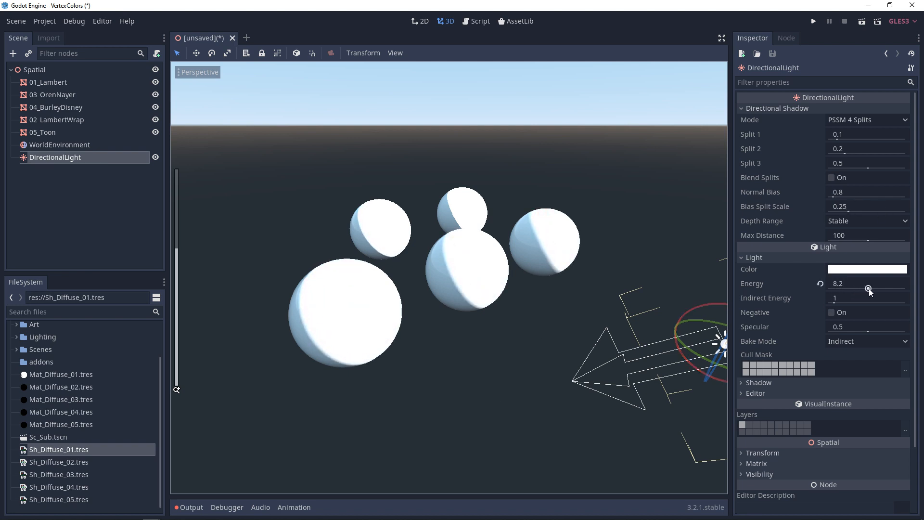
pyautogui.moveTo(869, 290); pyautogui.dragTo(840, 289)
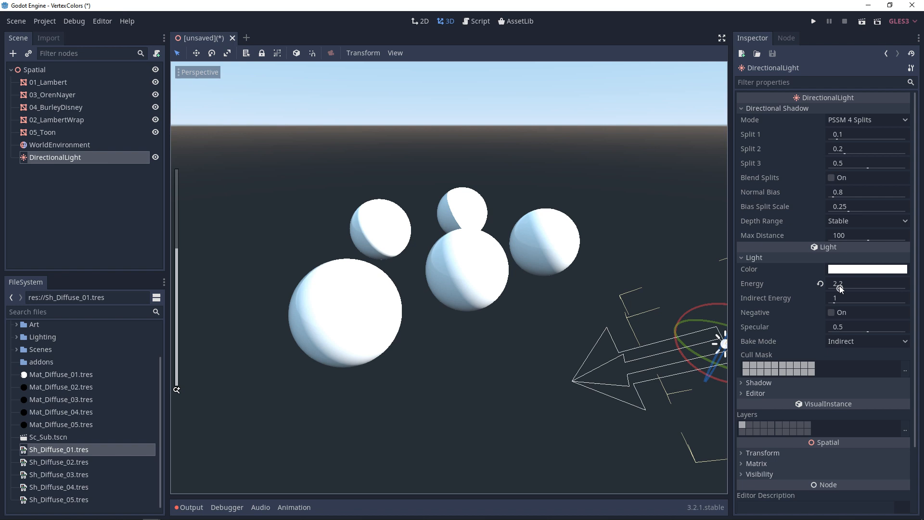
pyautogui.moveTo(867, 283); pyautogui.dragTo(848, 283)
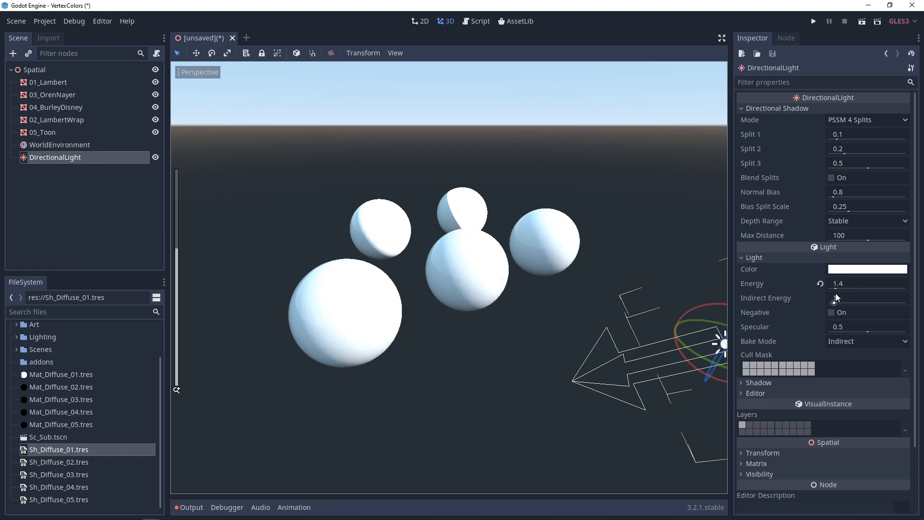